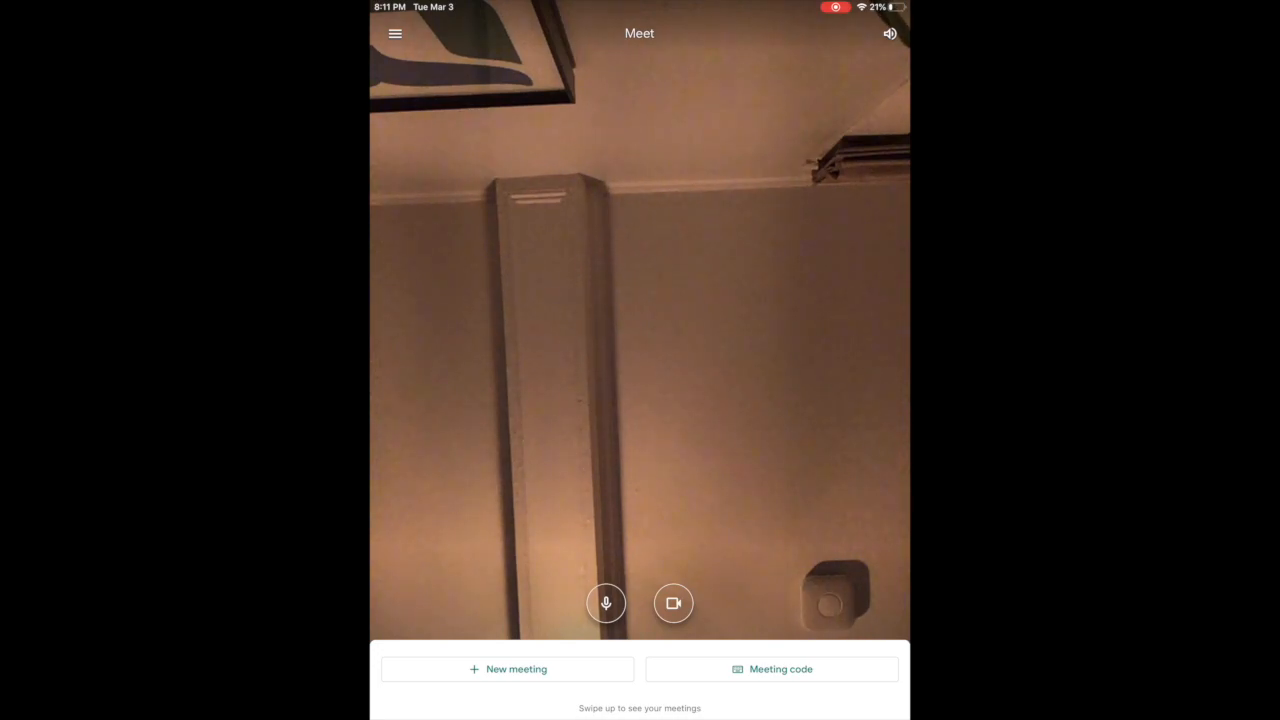
Start an instant new meeting so the Add others joining-info card appears.
{"action": "left_click", "coordinate": [673, 603]}
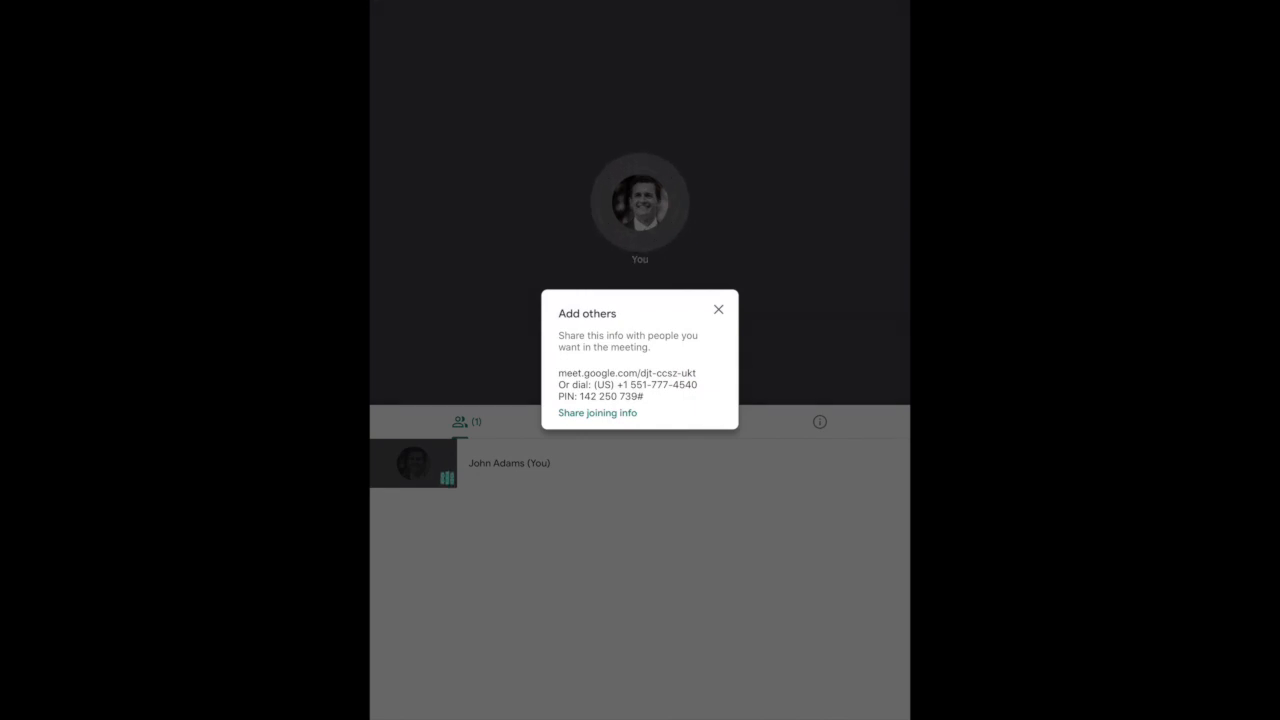
Close the Add others card and open the more-options menu showing Present screen.
{"action": "left_click", "coordinate": [597, 412]}
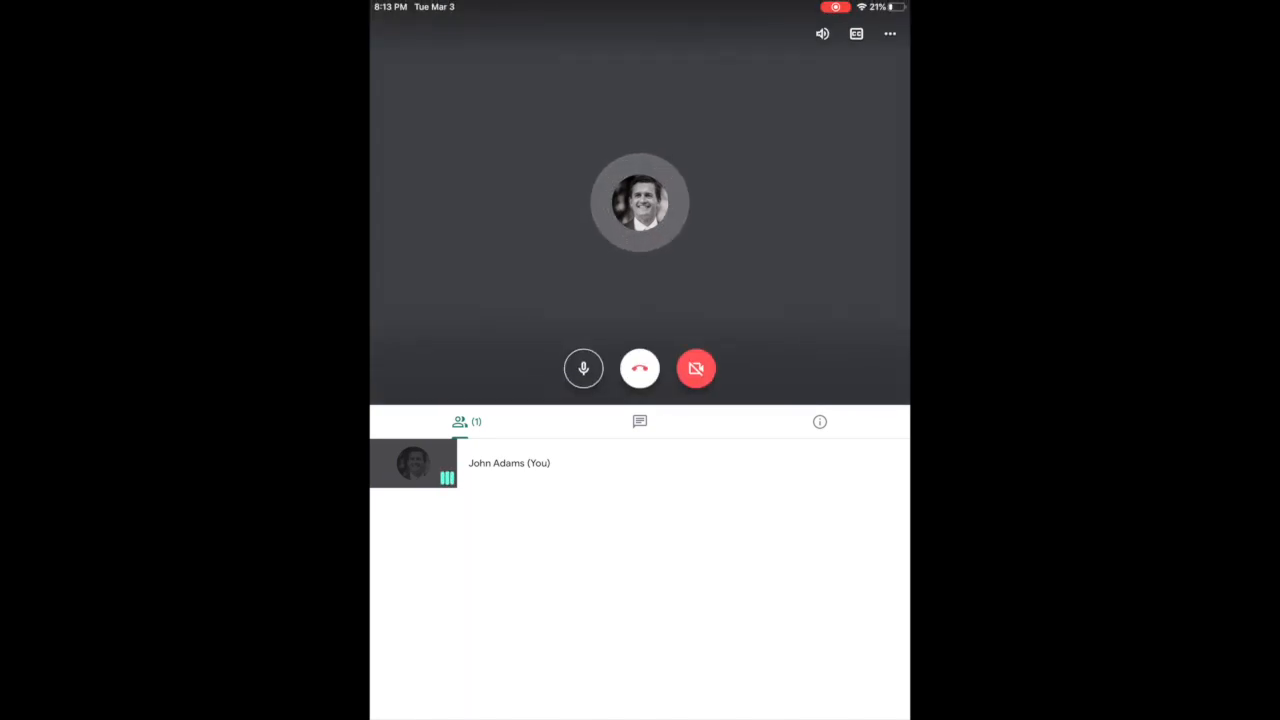
{"action": "left_click", "coordinate": [888, 34]}
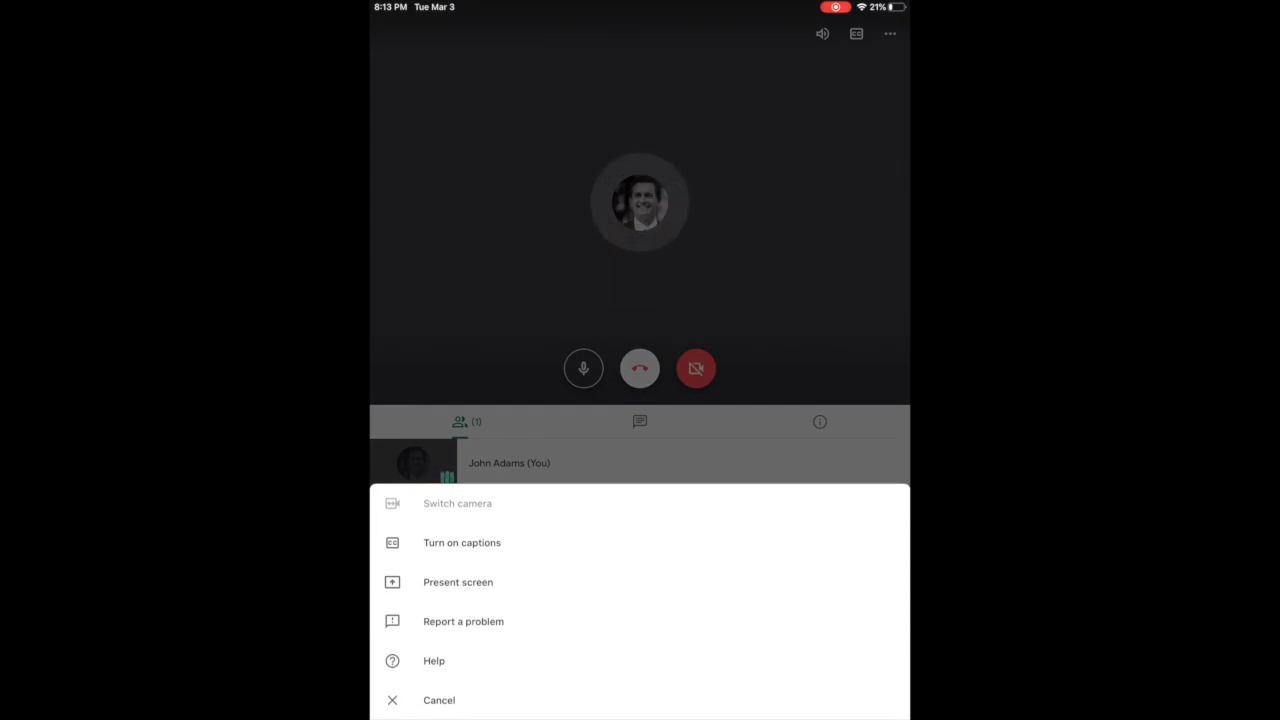